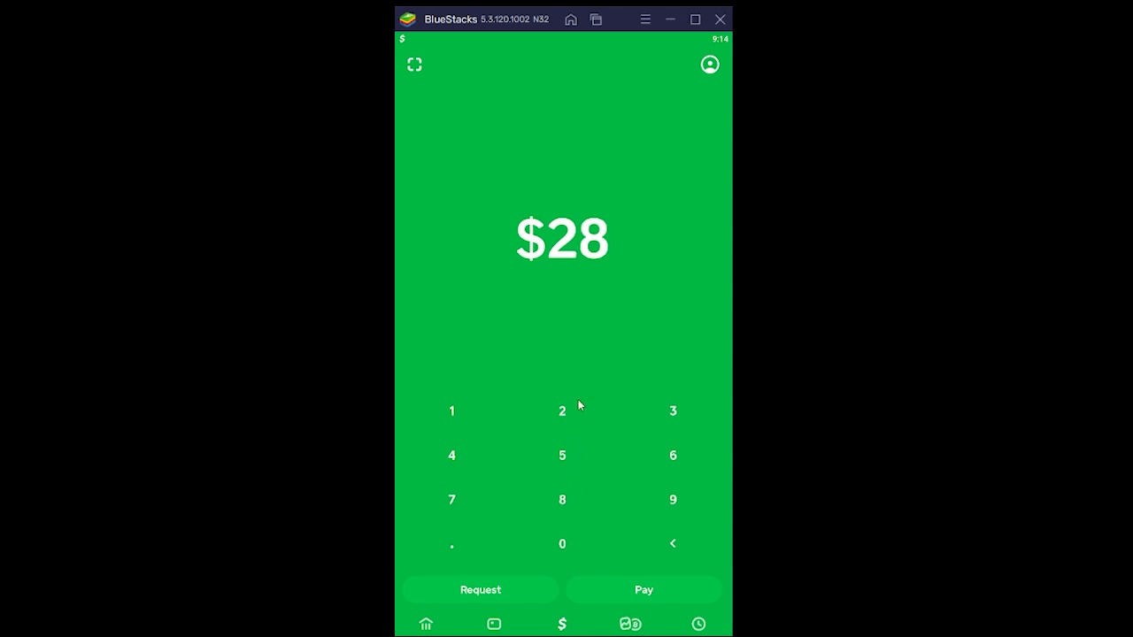
pyautogui.moveTo(584, 374)
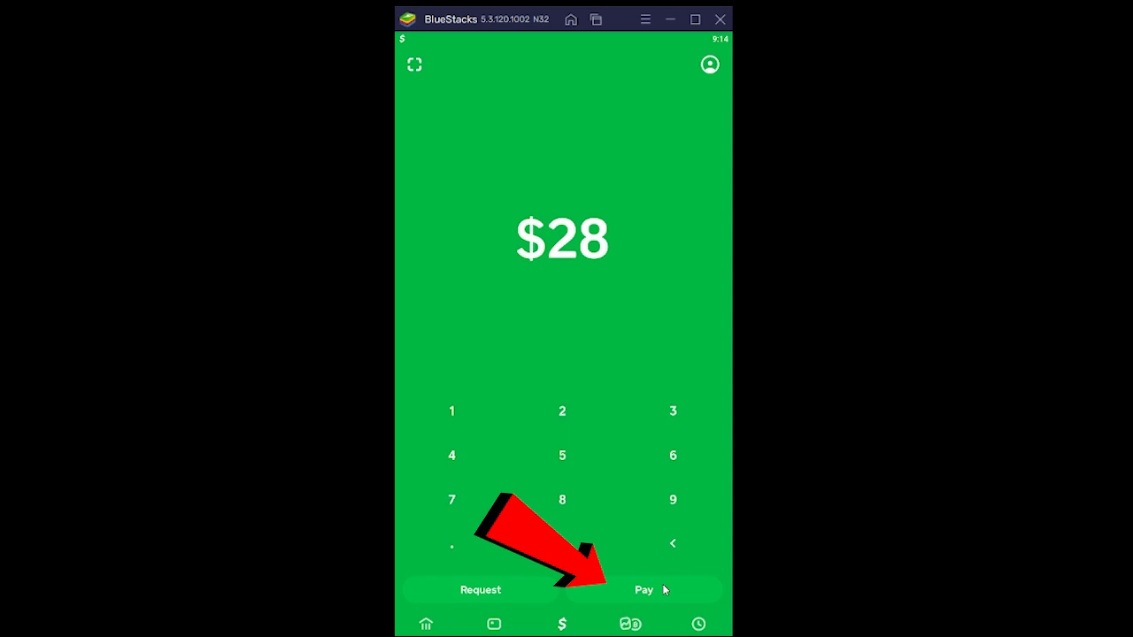
# - Start the $28 payment so the recipient and note screen appears
pyautogui.click(643, 589)
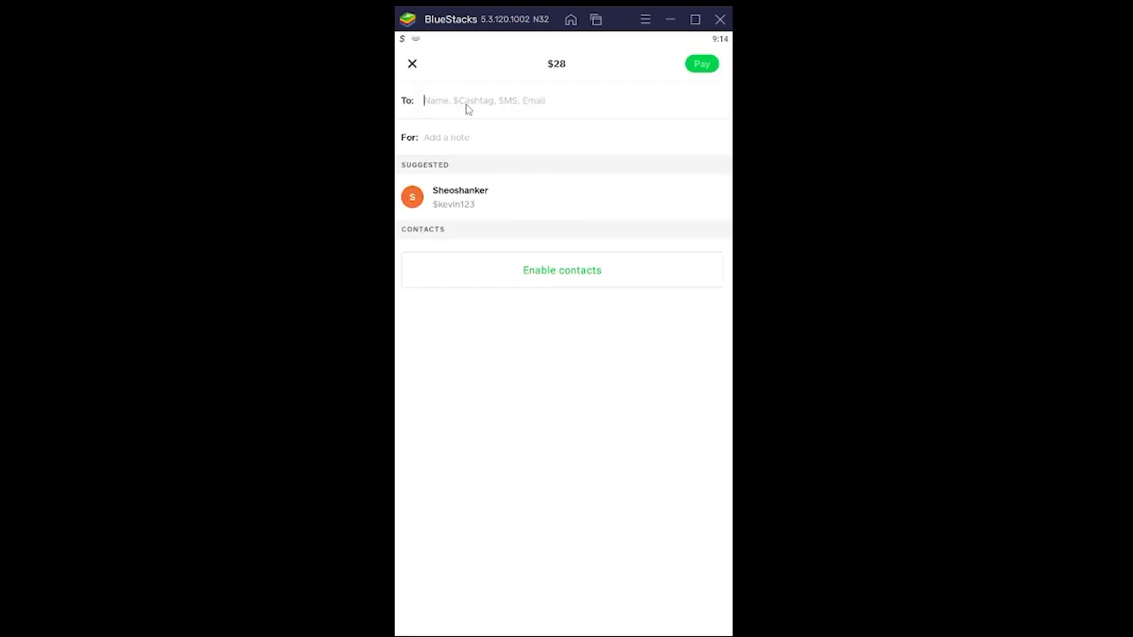
# - Enter the recipient's $Cashtag in the To field so Sheoshanker shows as a match
pyautogui.write('$')
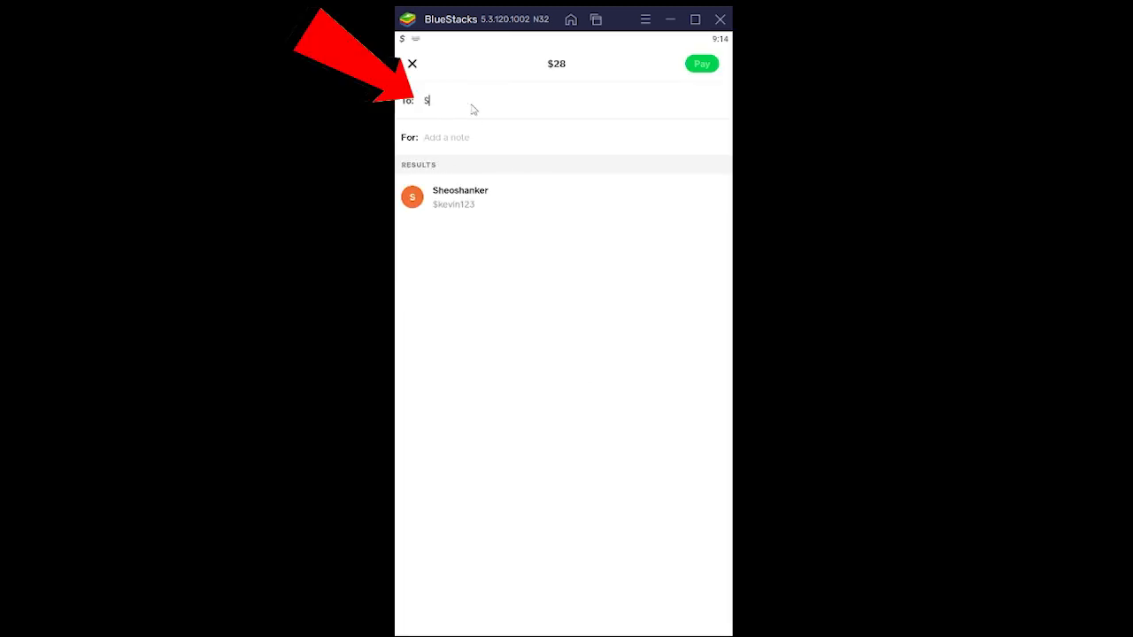
pyautogui.write('kevin123')
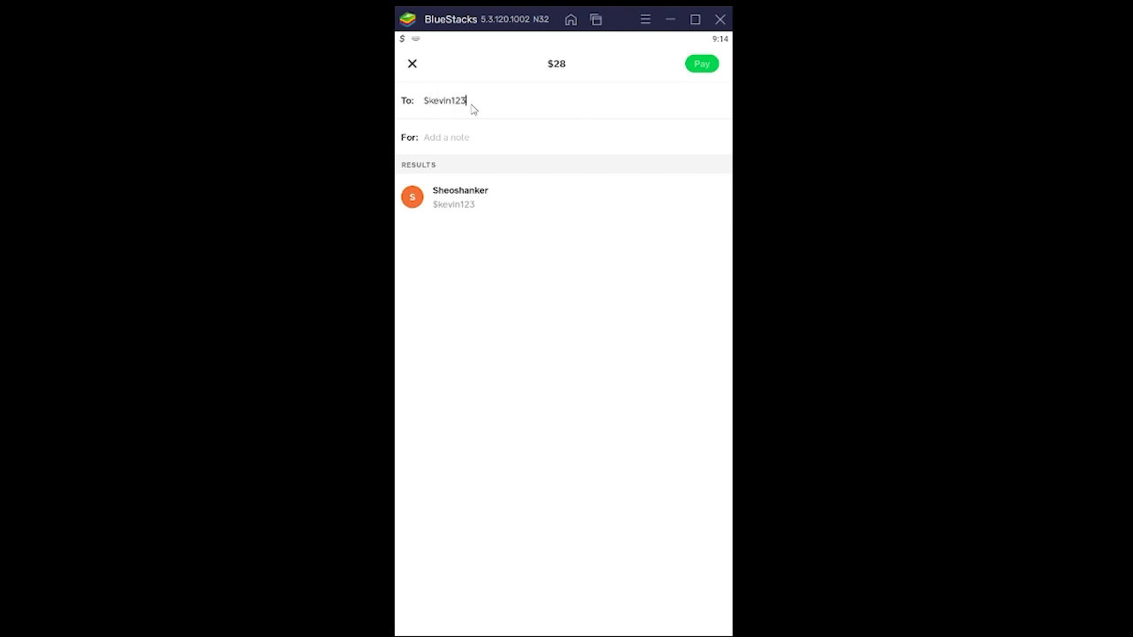
pyautogui.moveTo(499, 204)
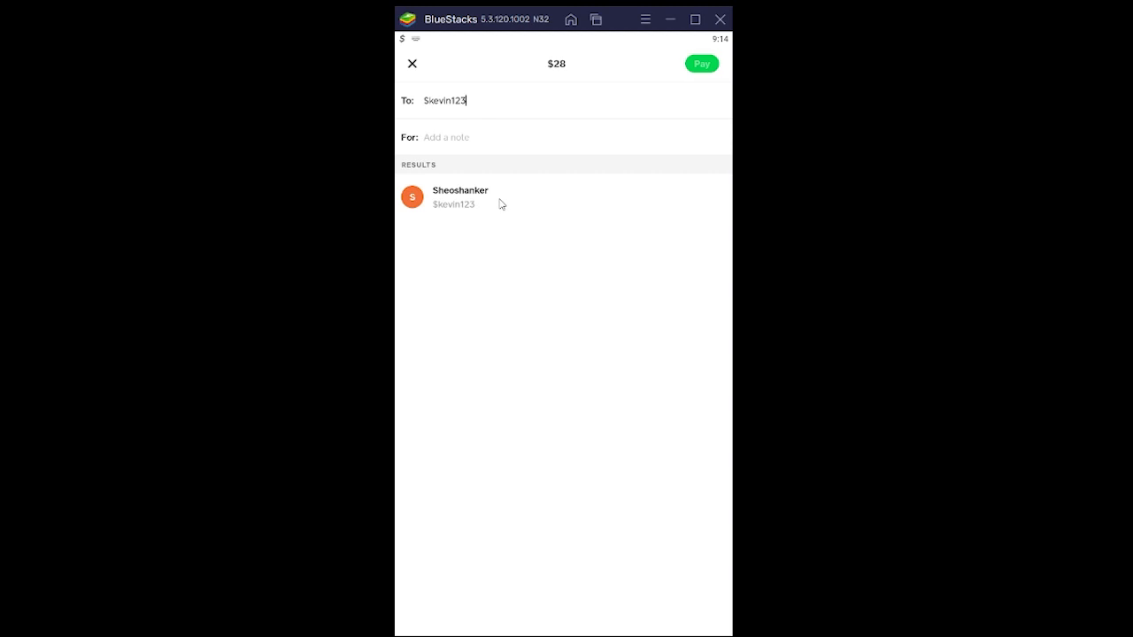
pyautogui.moveTo(495, 193)
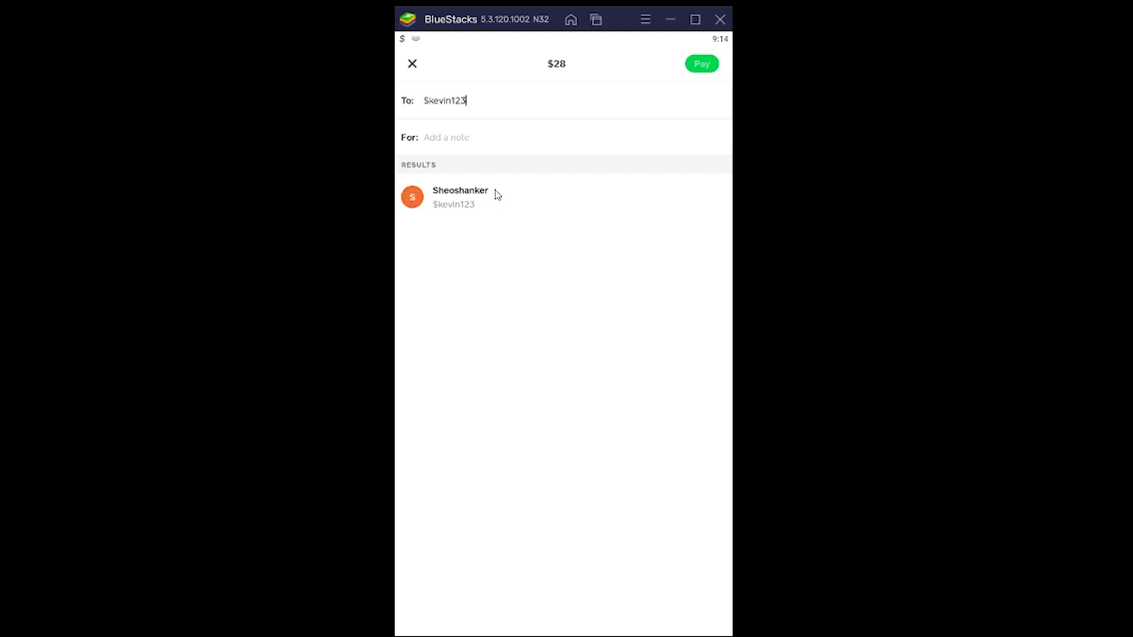
# - Select Sheoshanker from the results as the $28 payment's recipient
pyautogui.click(460, 196)
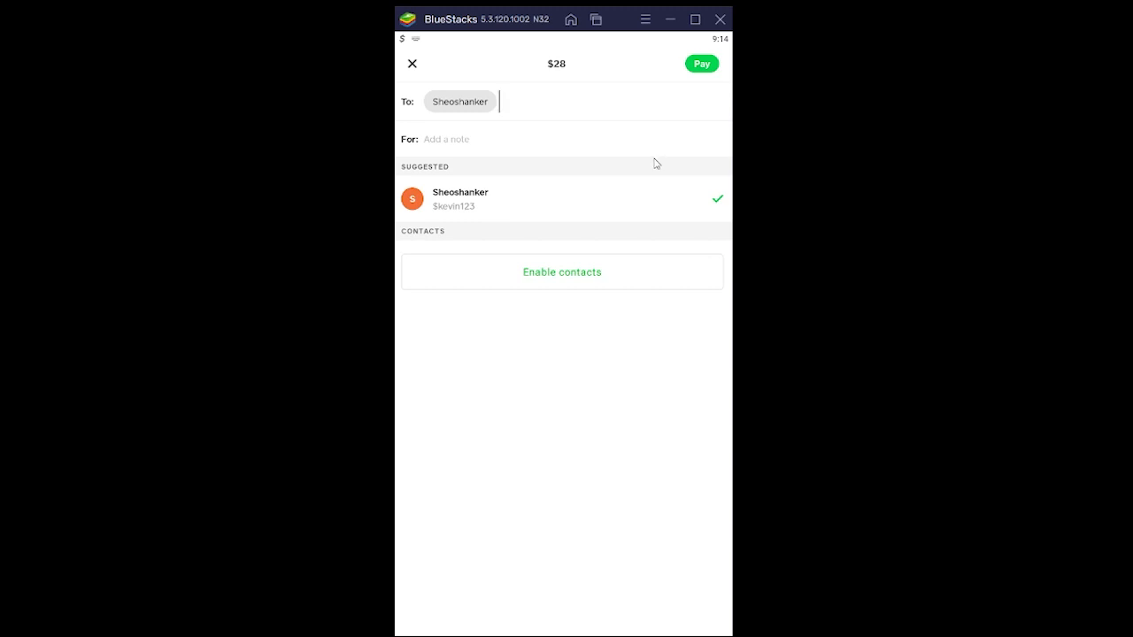
pyautogui.moveTo(650, 168)
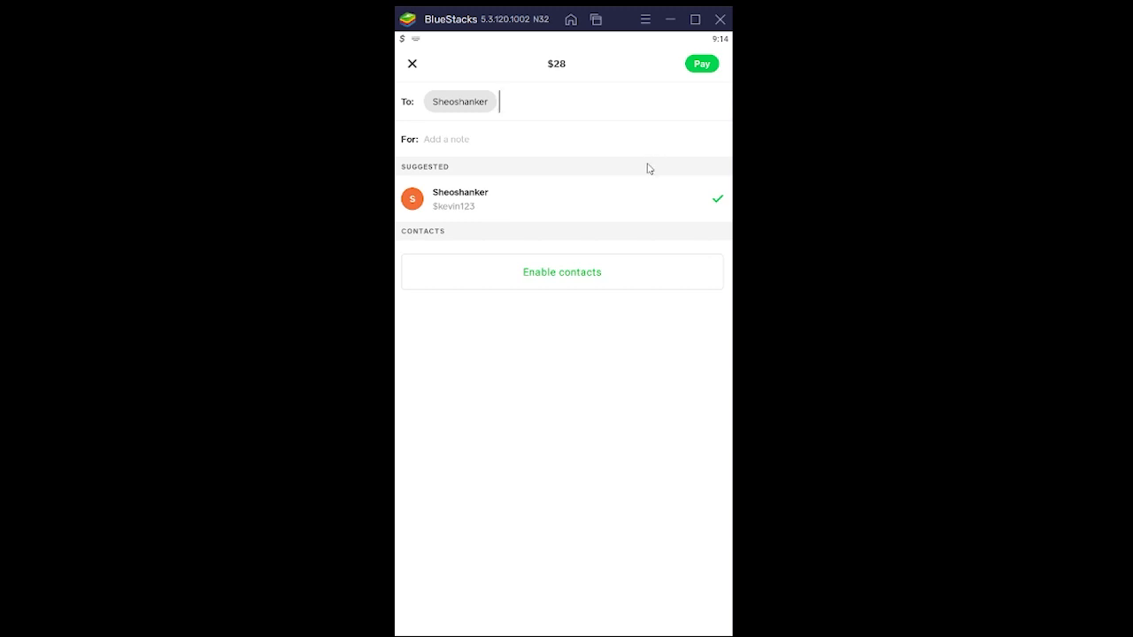
pyautogui.moveTo(485, 223)
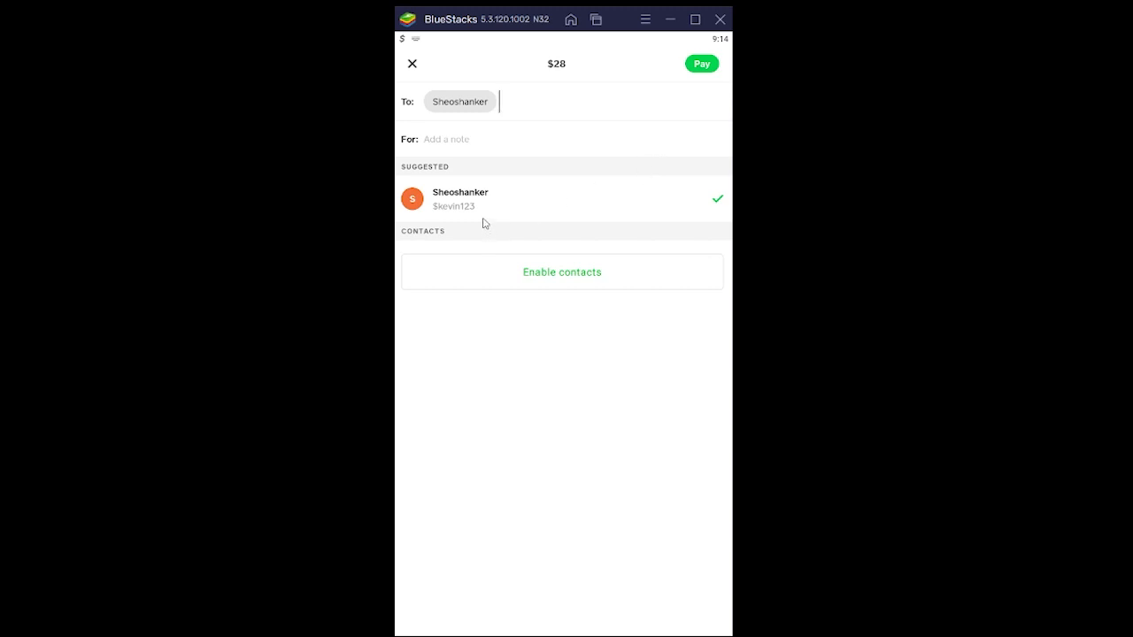
pyautogui.moveTo(492, 170)
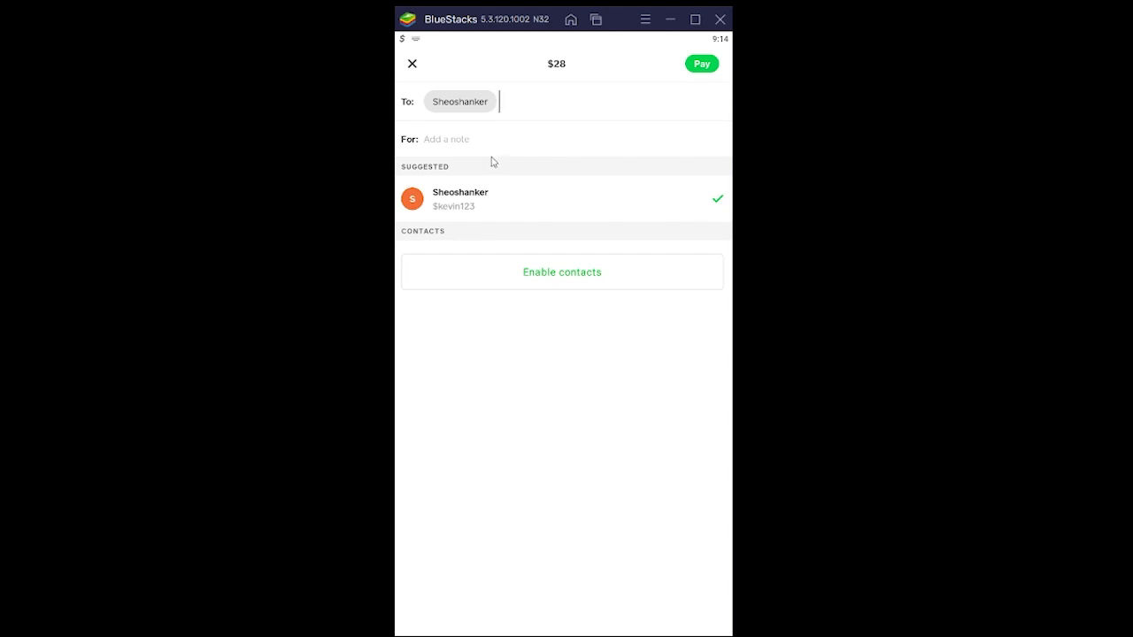
pyautogui.moveTo(508, 39)
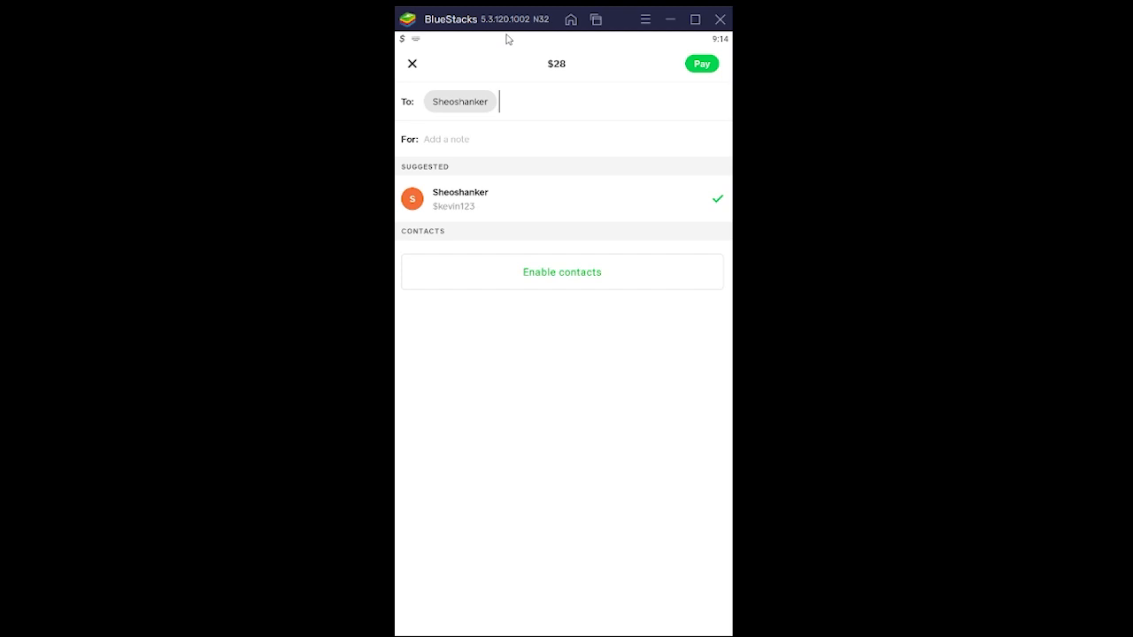
pyautogui.moveTo(494, 26)
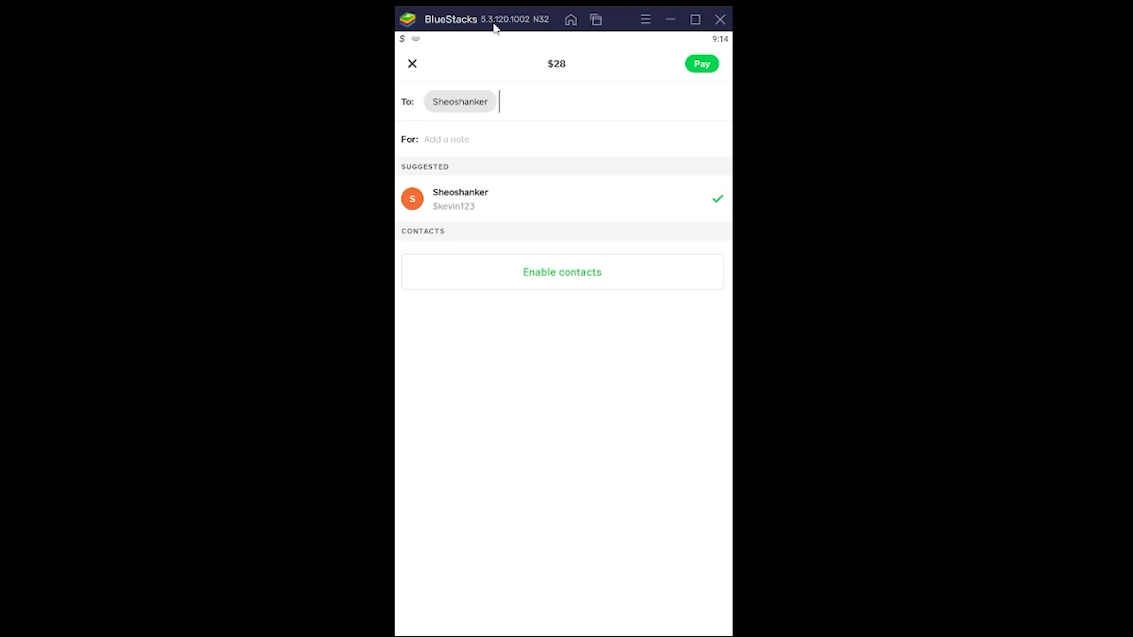
pyautogui.moveTo(541, 21)
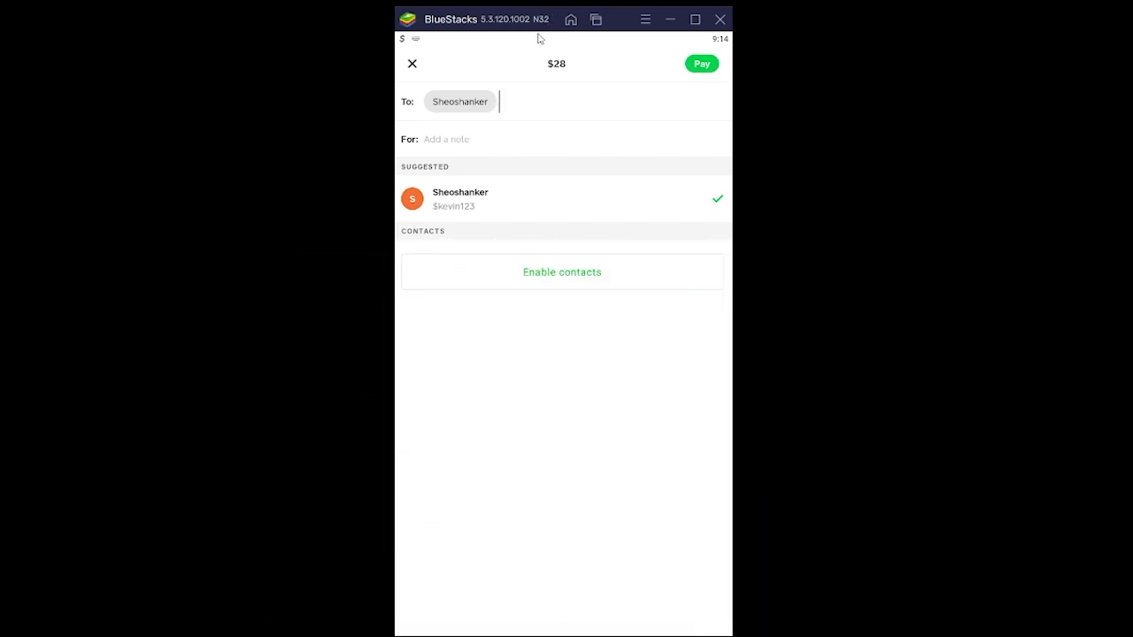
pyautogui.moveTo(534, 48)
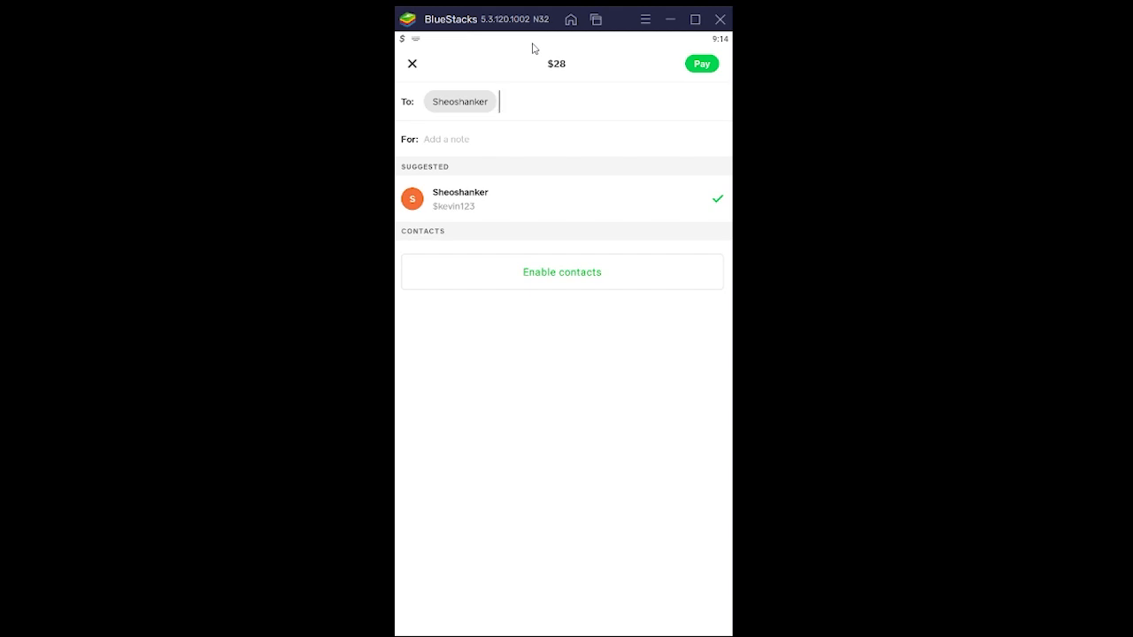
pyautogui.moveTo(609, 393)
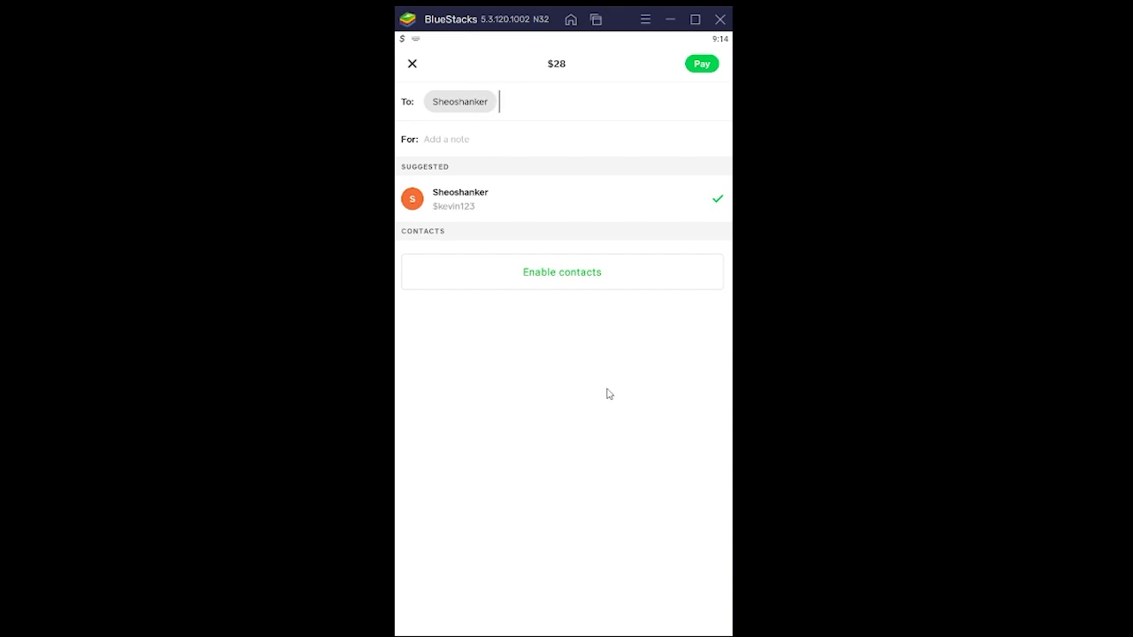
pyautogui.moveTo(534, 411)
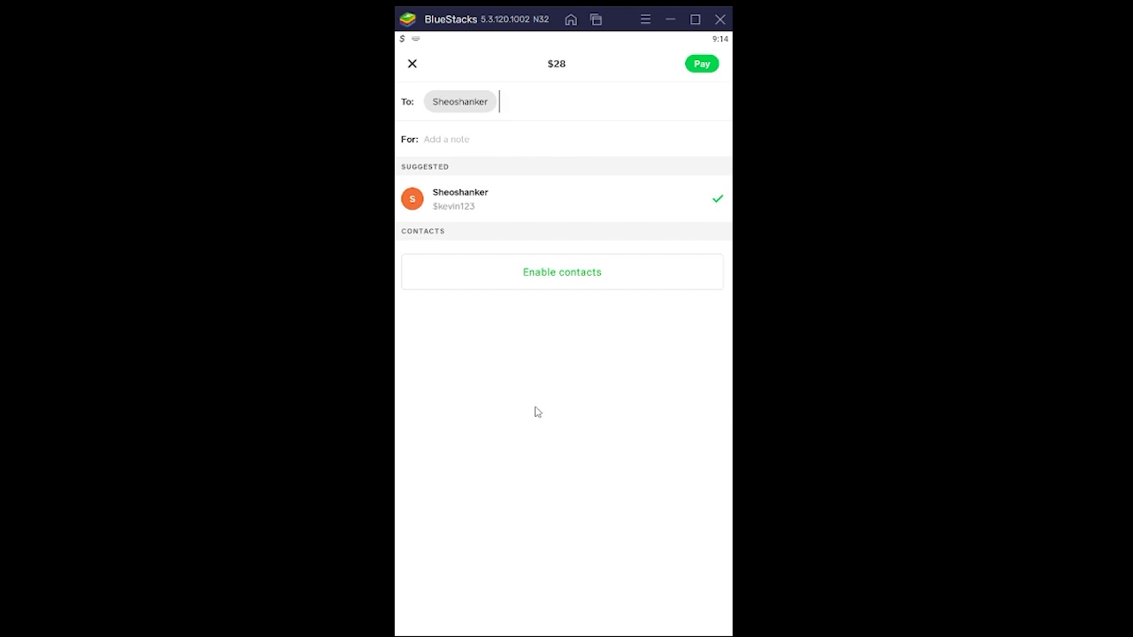
pyautogui.moveTo(503, 446)
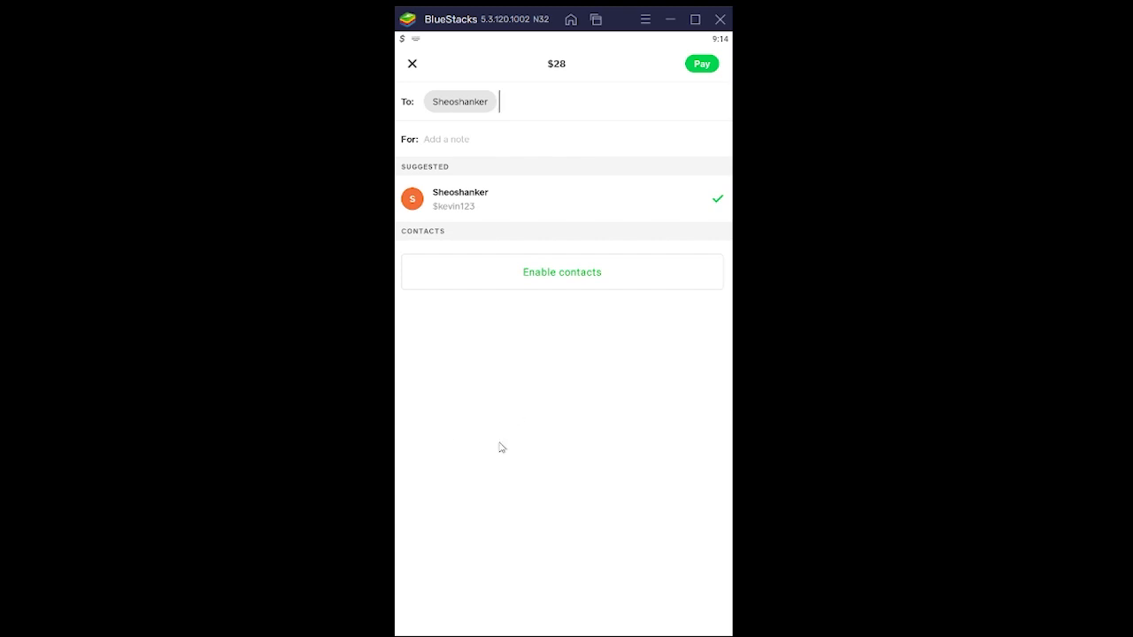